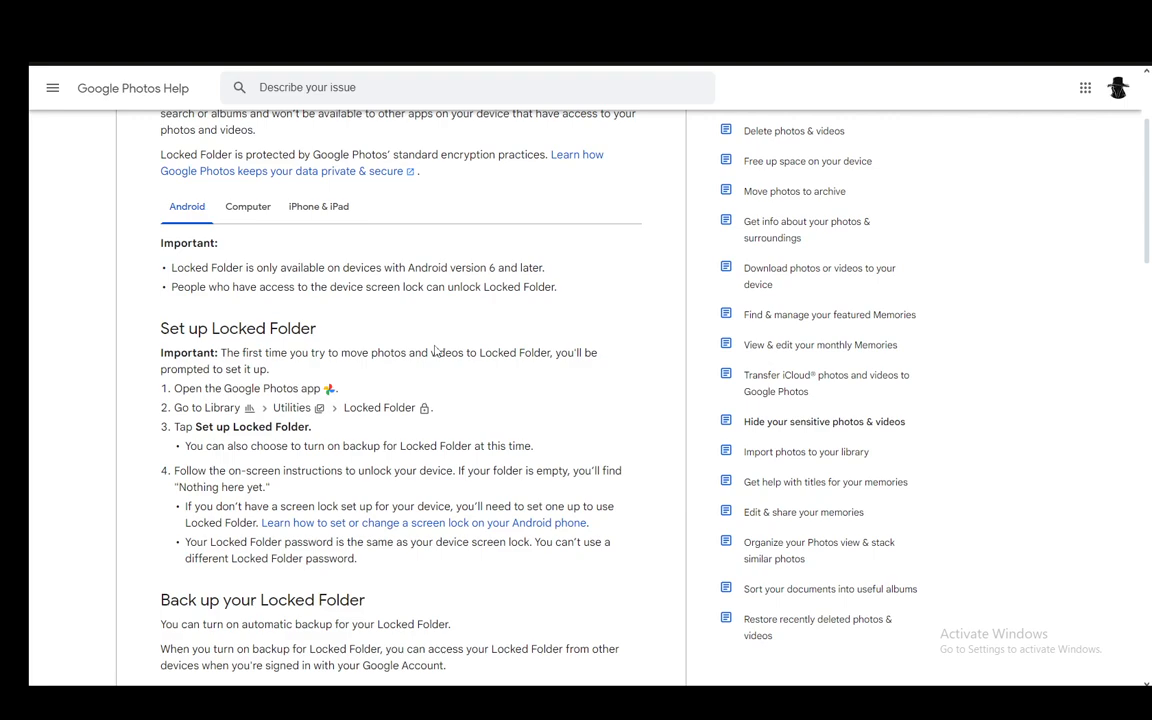
mouse_move(465, 307)
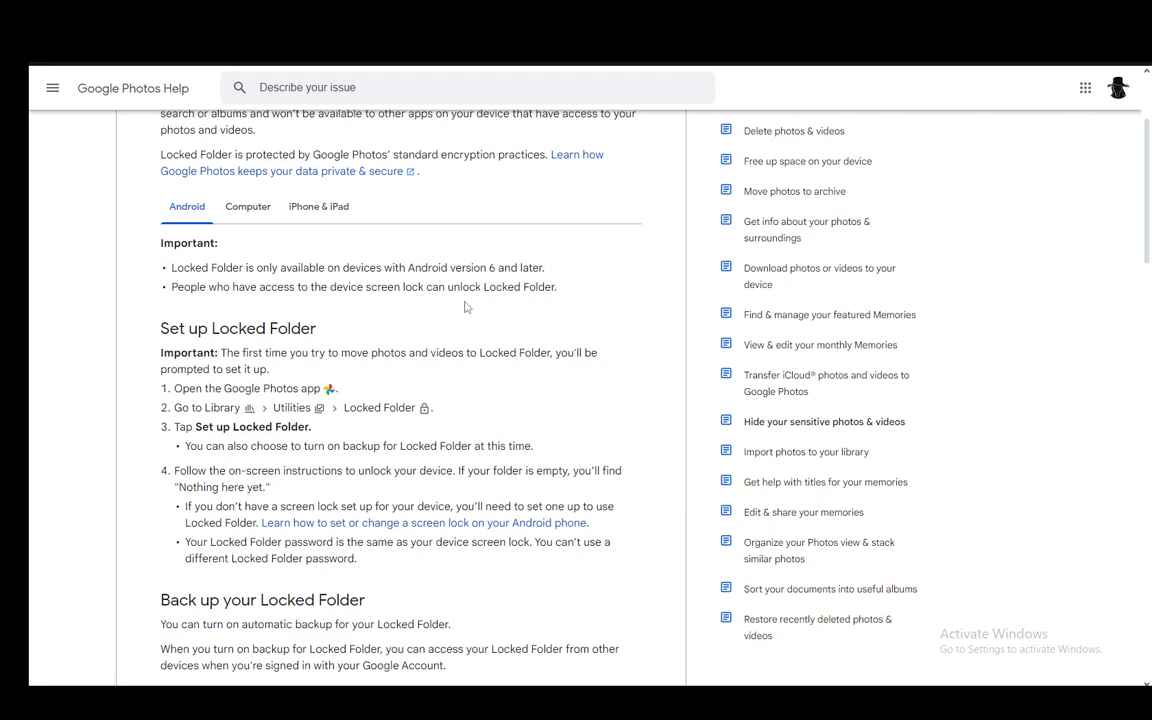
Step: Compare the iPhone & iPad and Android Locked Folder steps, then show the Computer instructions
left_click(318, 207)
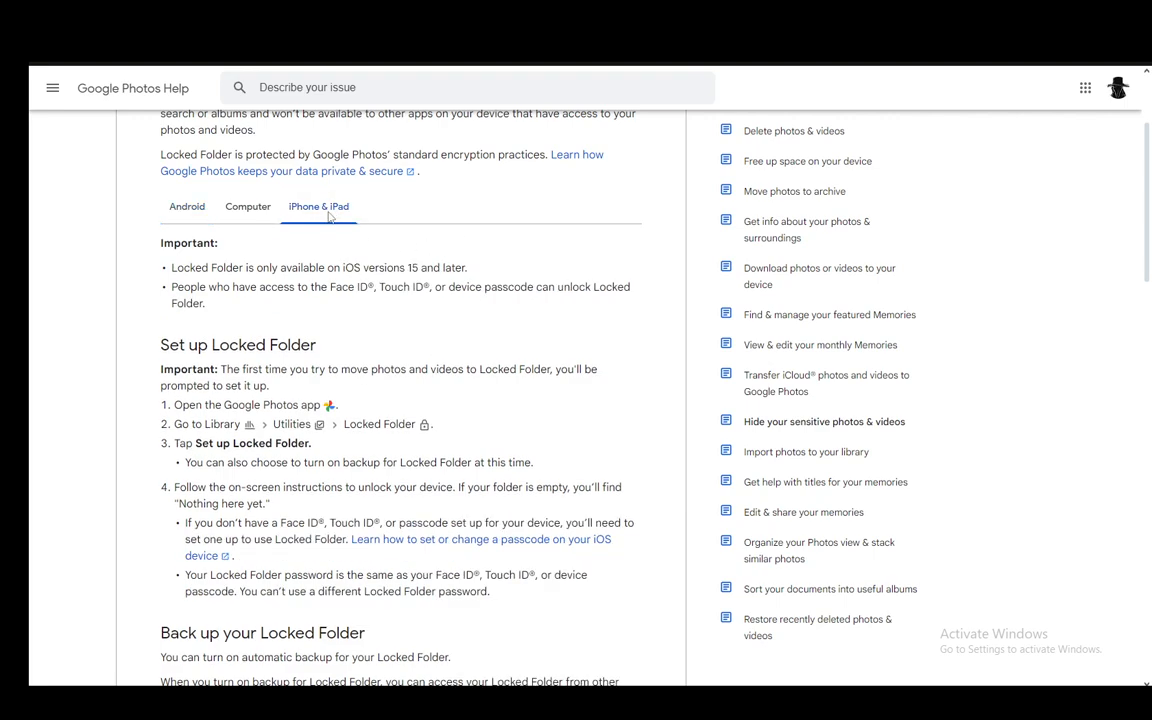
left_click(186, 206)
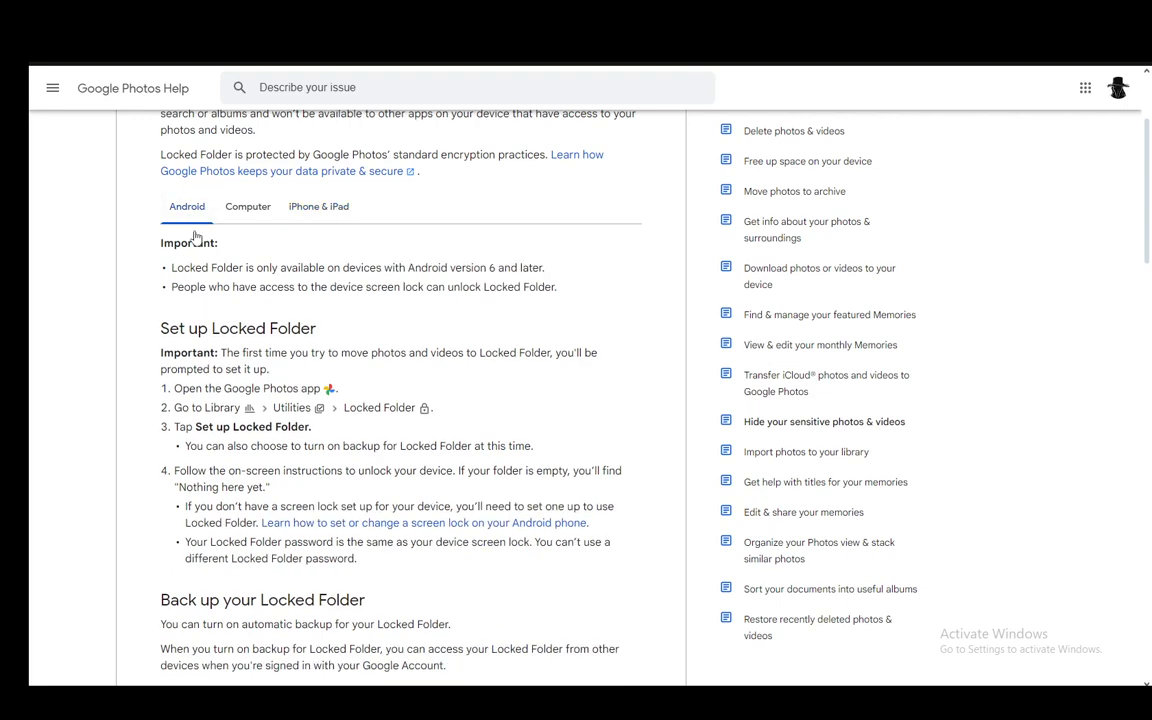
mouse_move(166, 299)
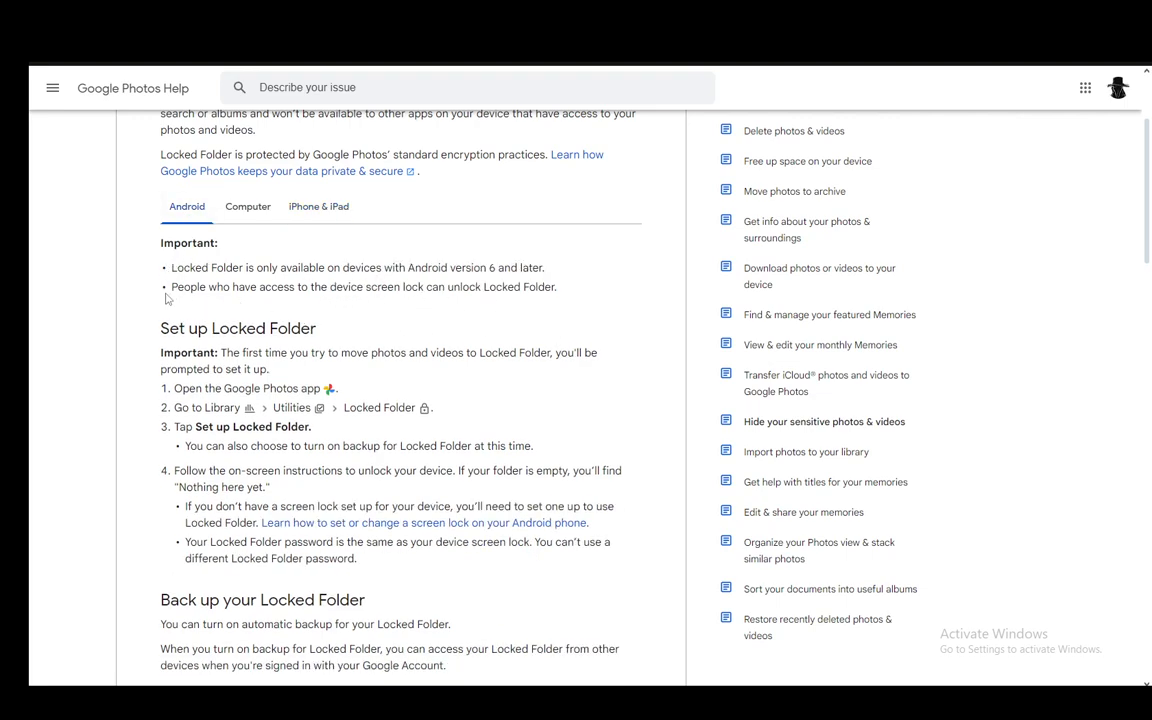
mouse_move(383, 302)
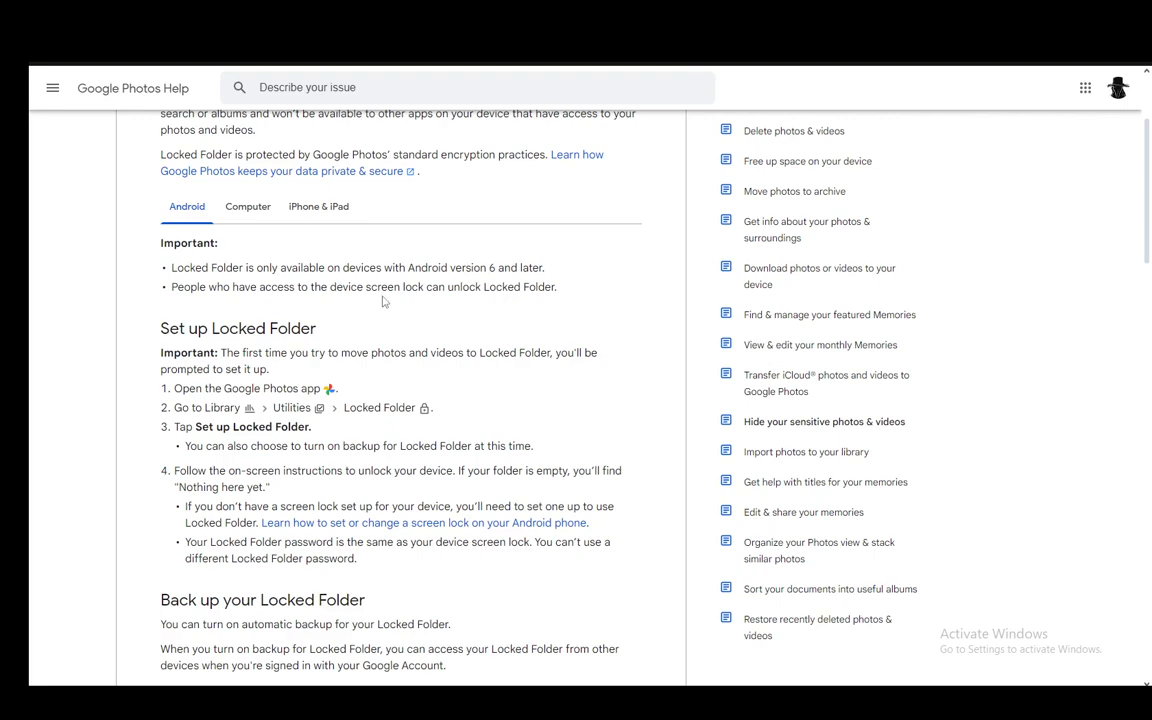
mouse_move(548, 313)
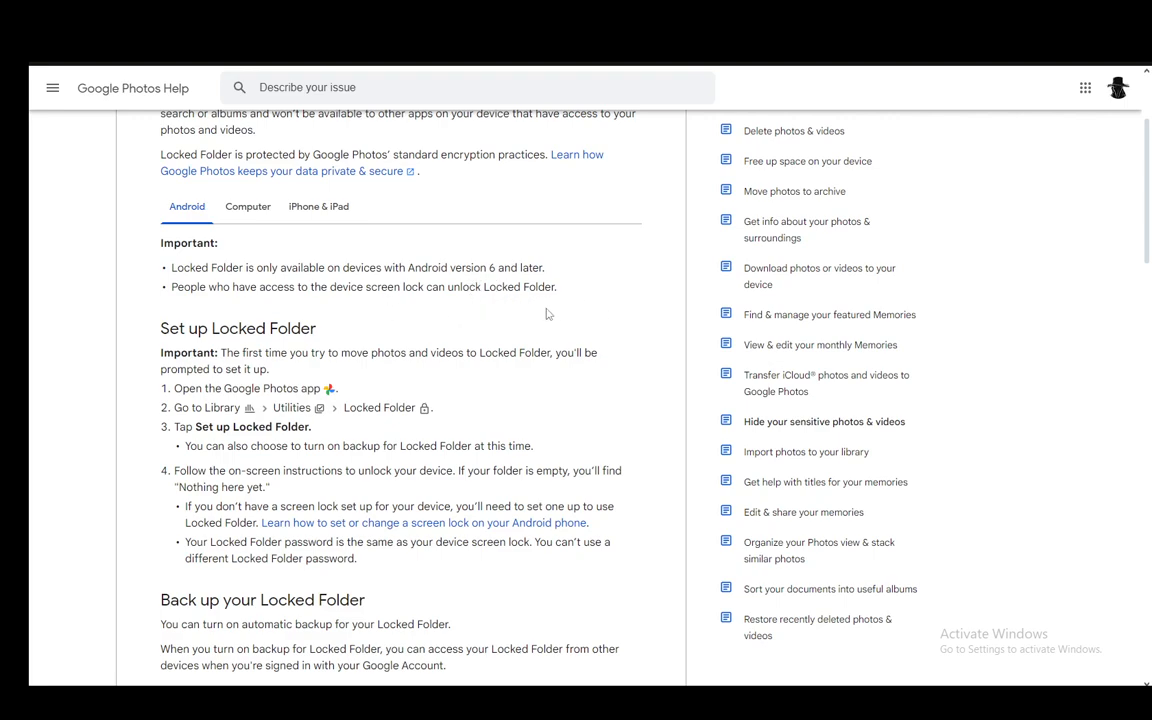
left_click(319, 207)
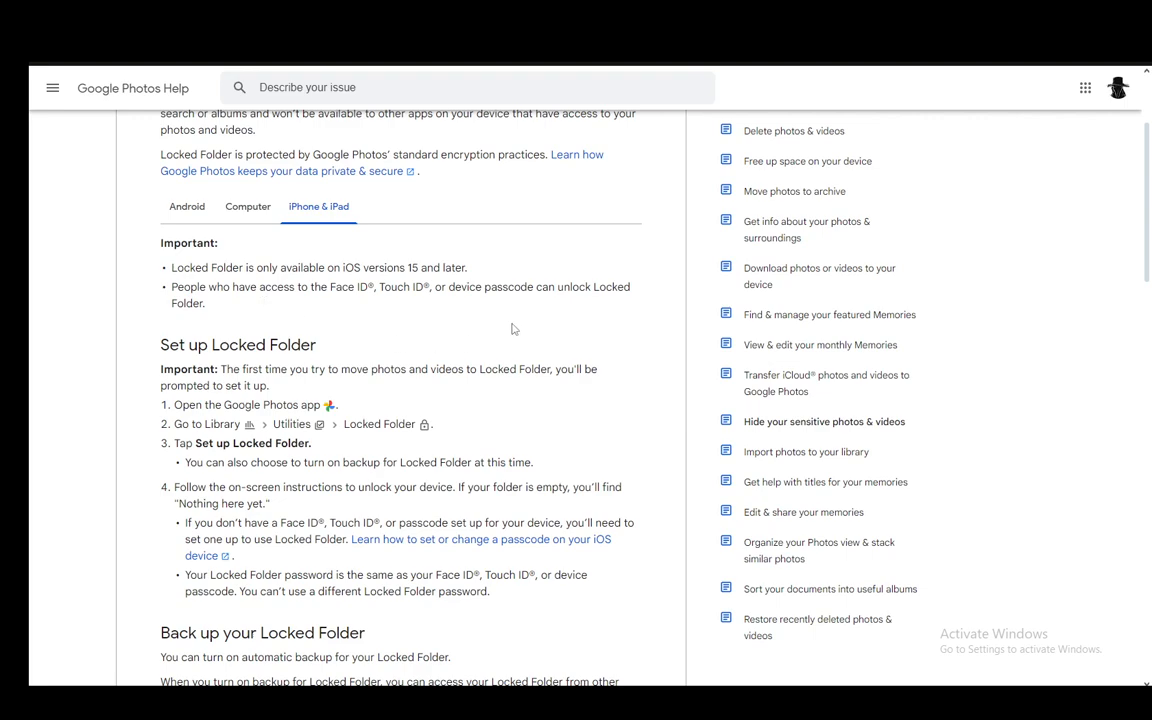
mouse_move(183, 218)
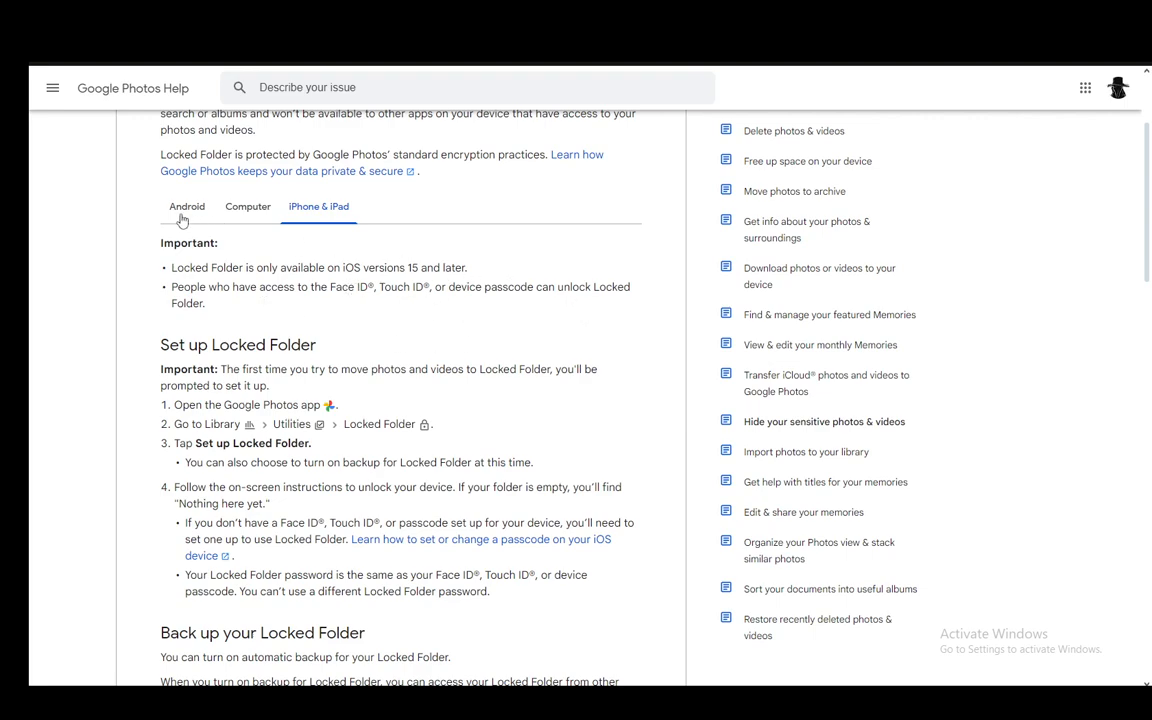
left_click(186, 207)
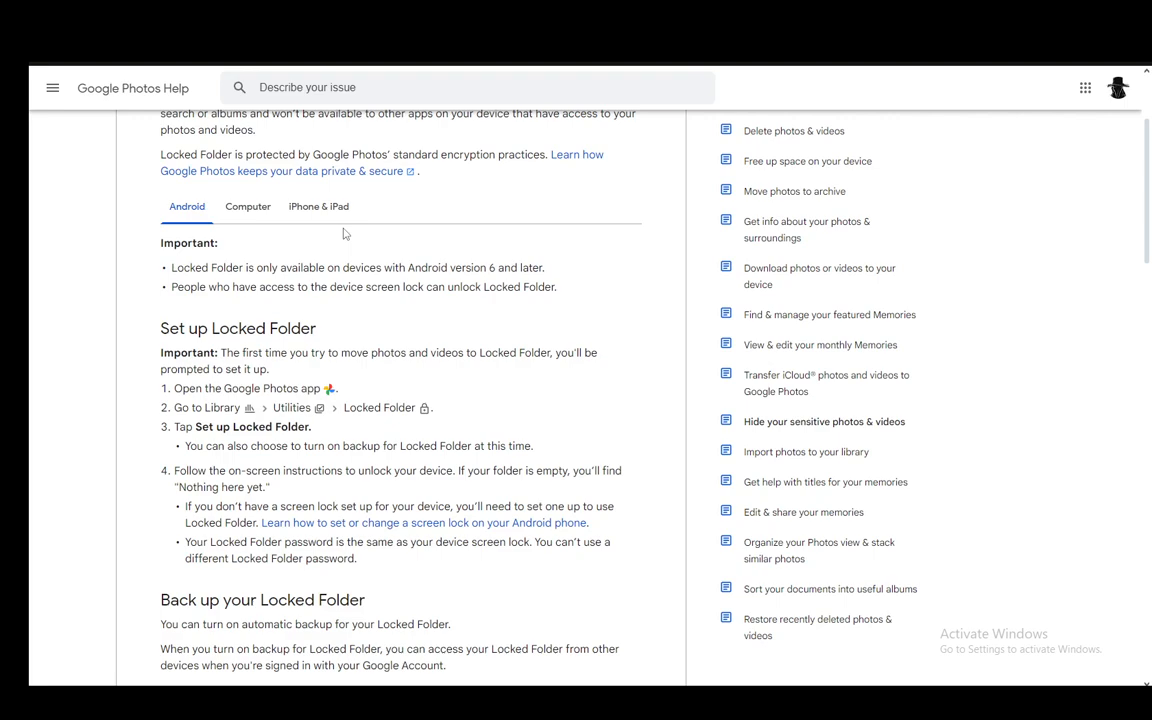
mouse_move(318, 235)
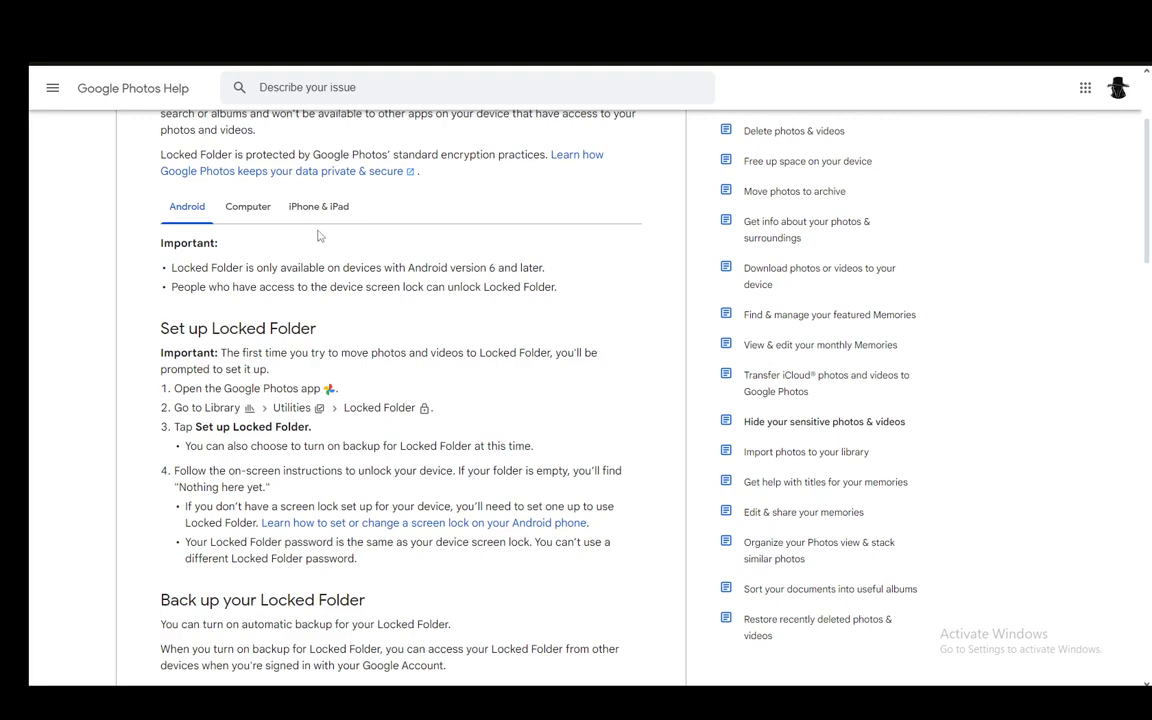
mouse_move(368, 464)
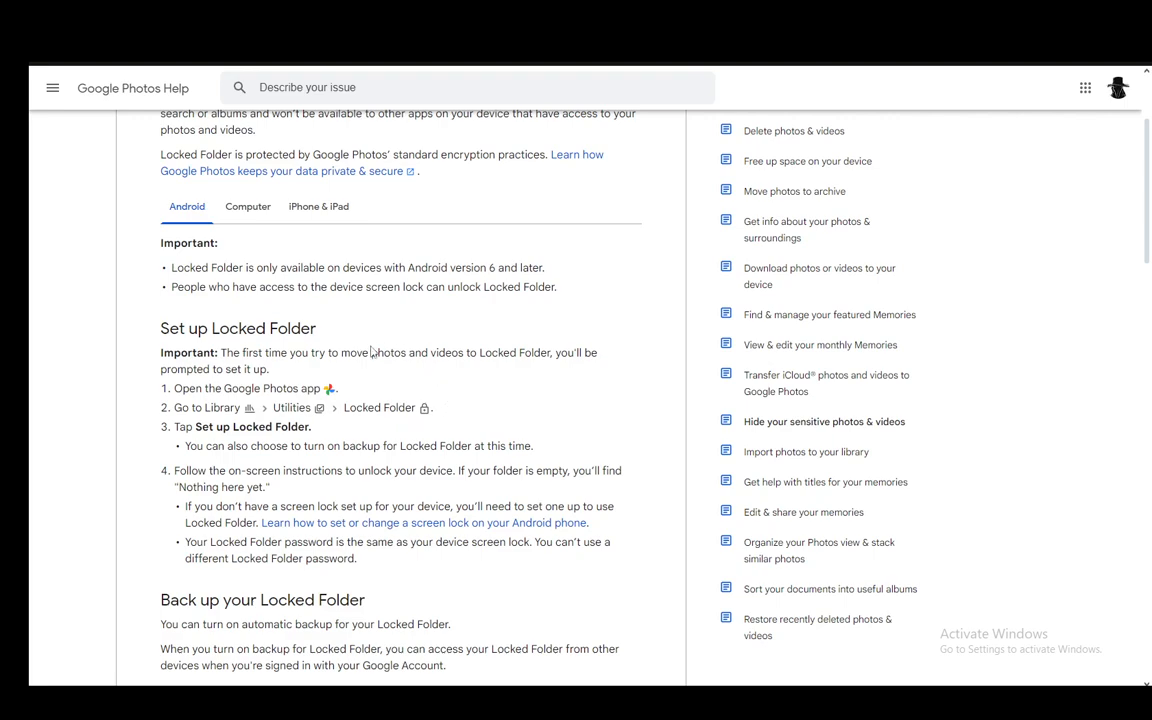
mouse_move(521, 442)
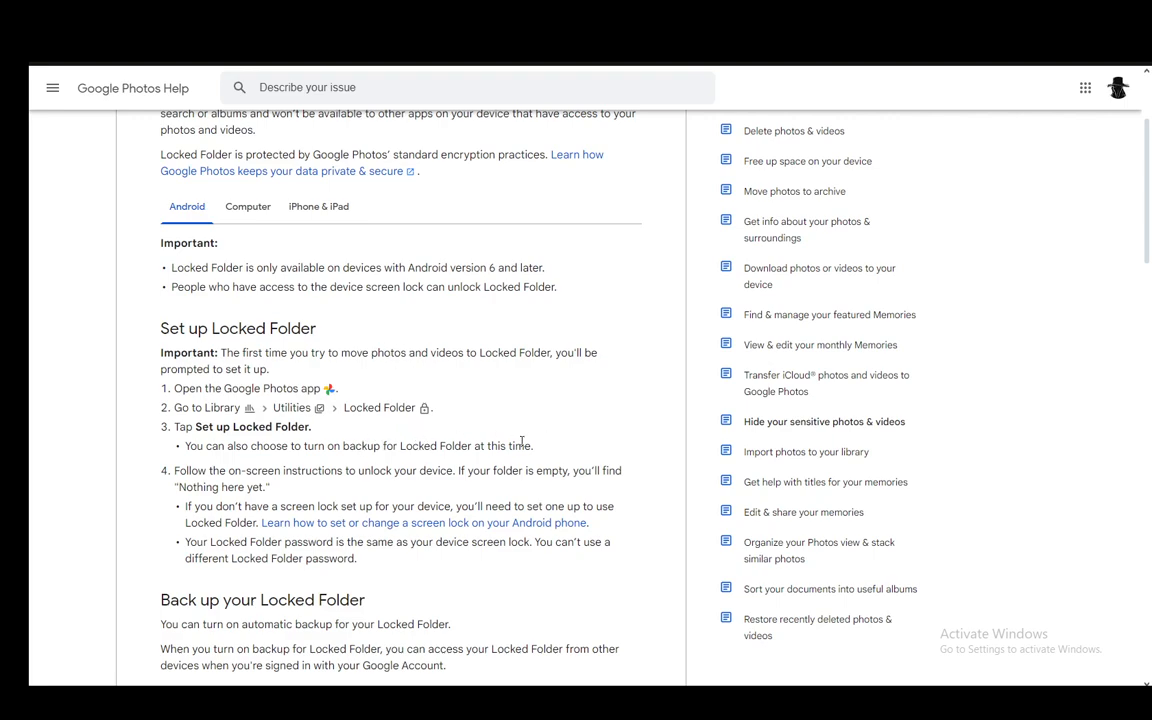
mouse_move(374, 308)
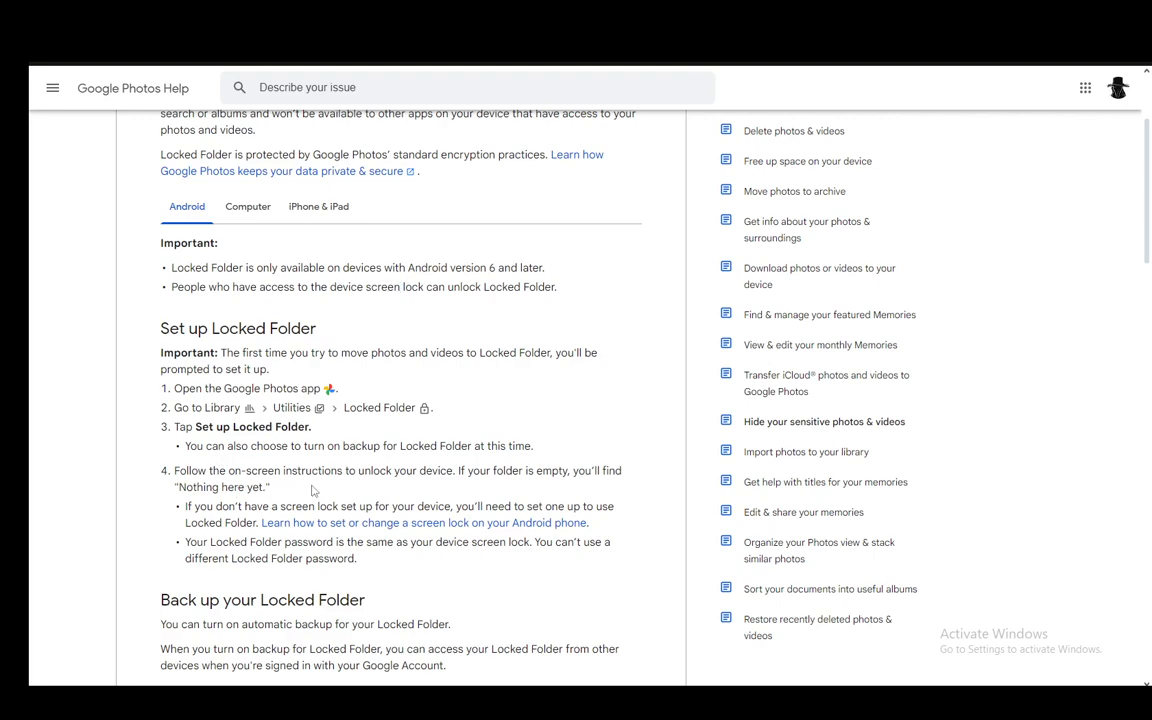
mouse_move(550, 476)
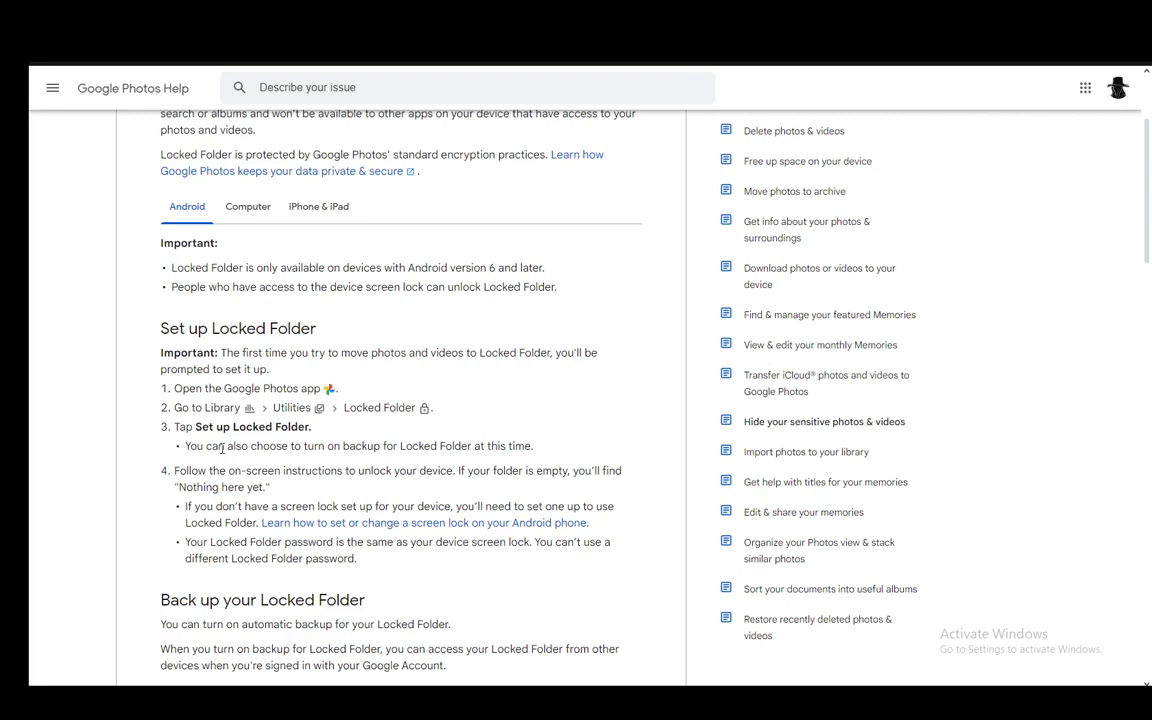
mouse_move(522, 492)
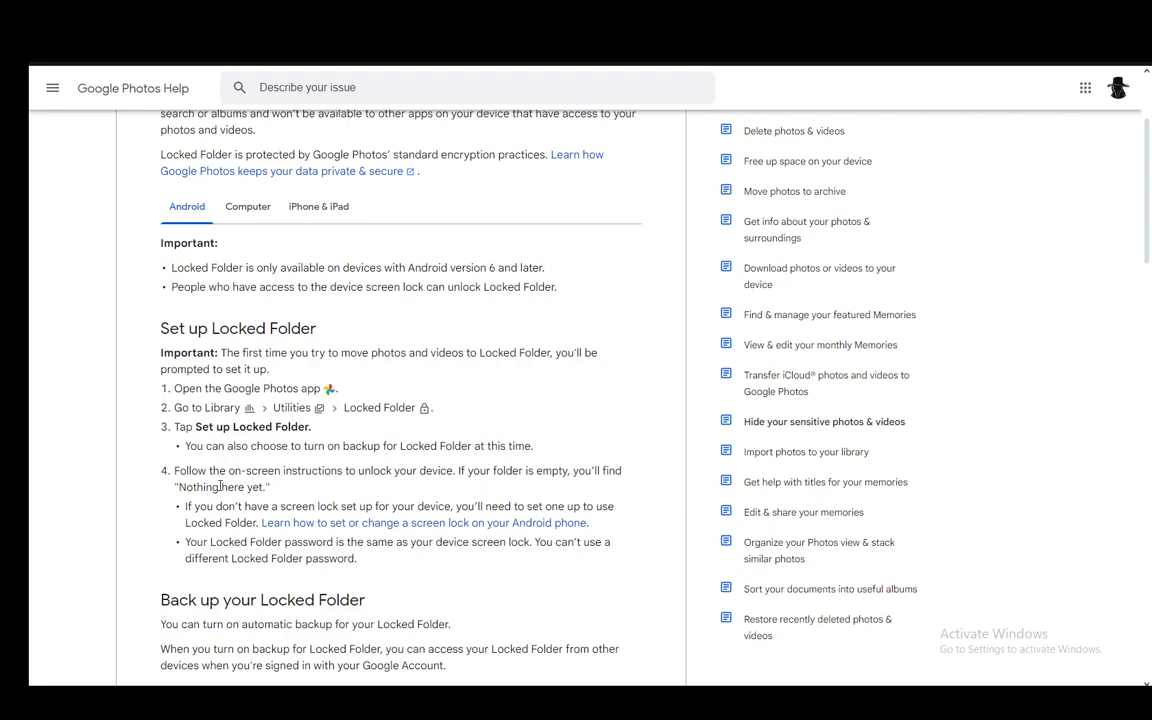
mouse_move(284, 506)
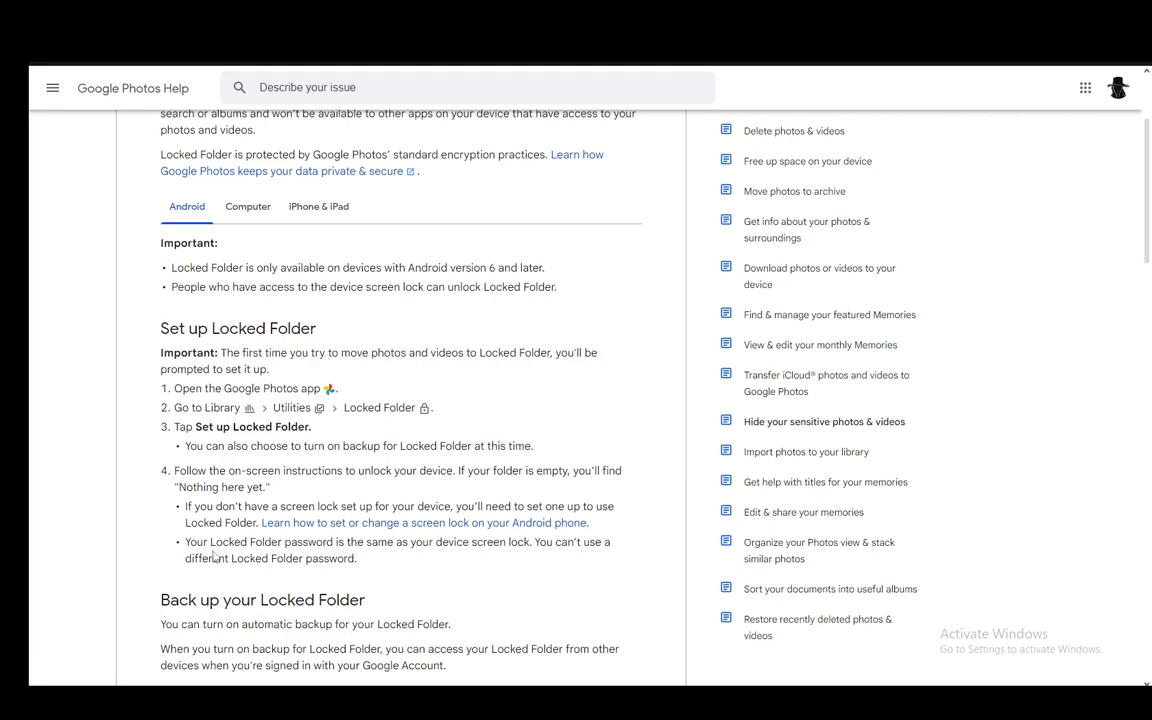
mouse_move(453, 563)
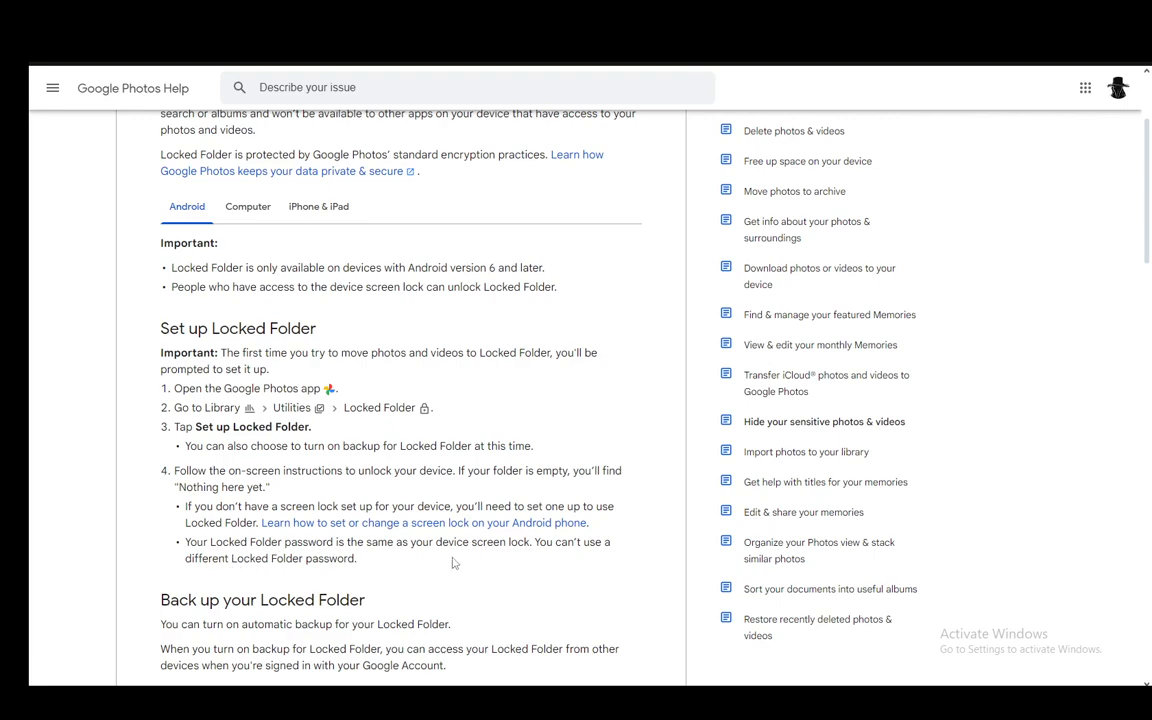
mouse_move(486, 546)
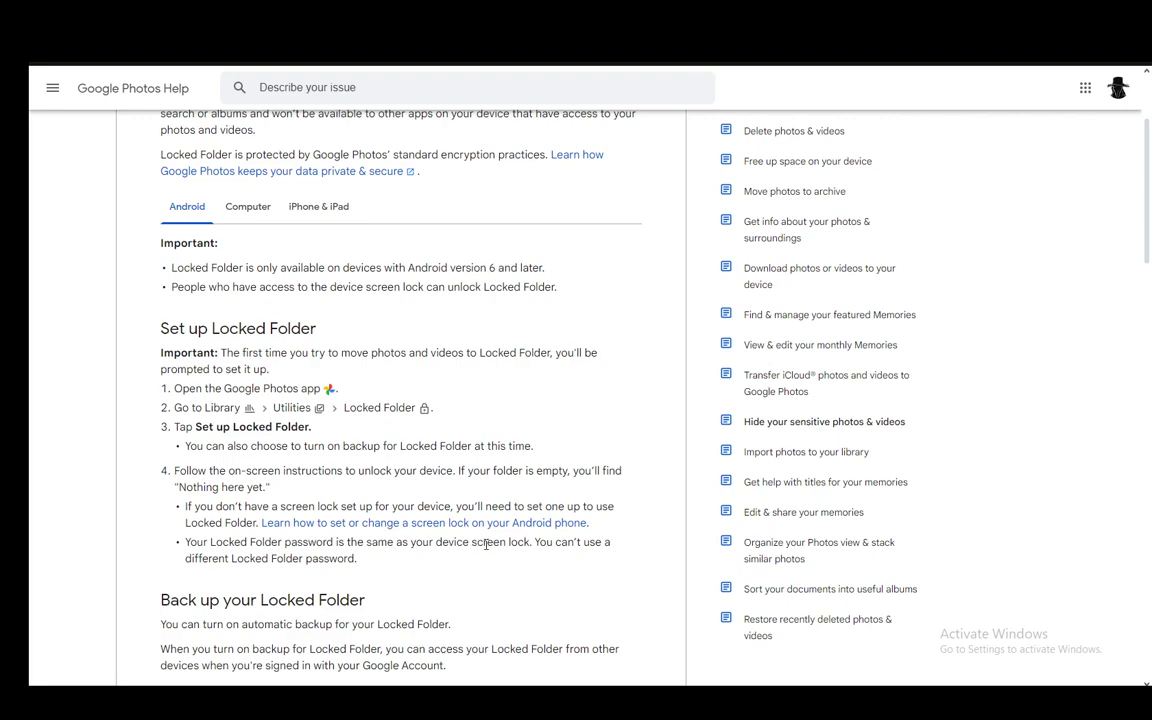
mouse_move(371, 346)
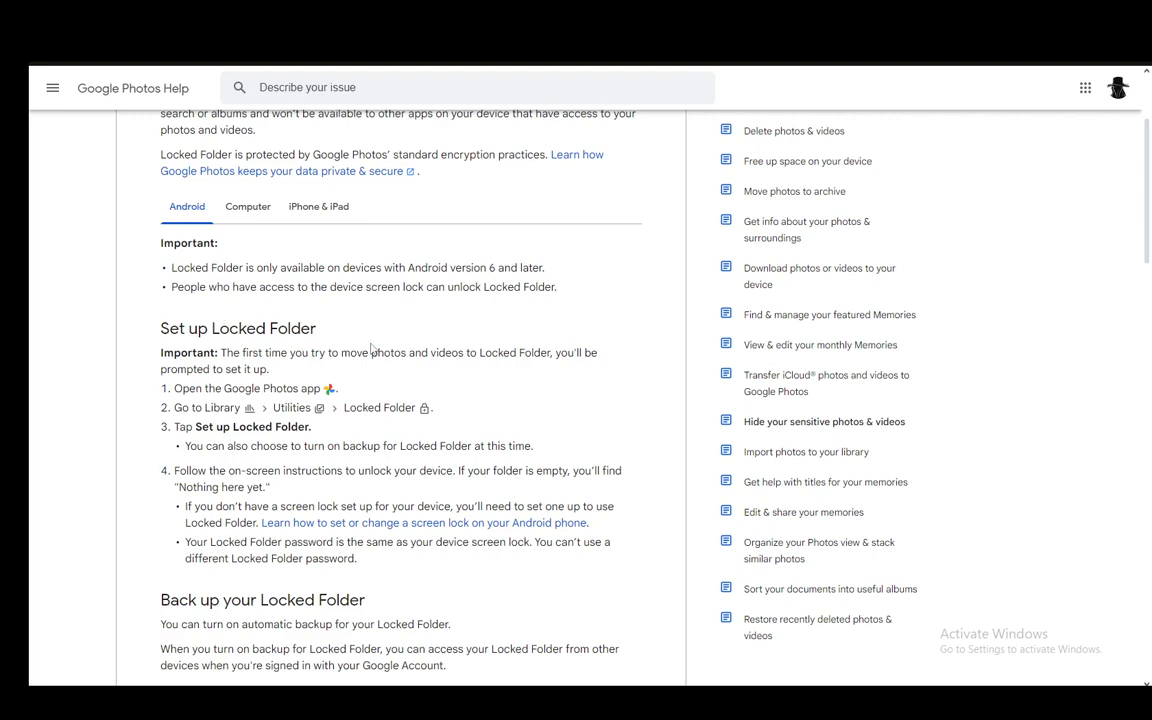
mouse_move(349, 334)
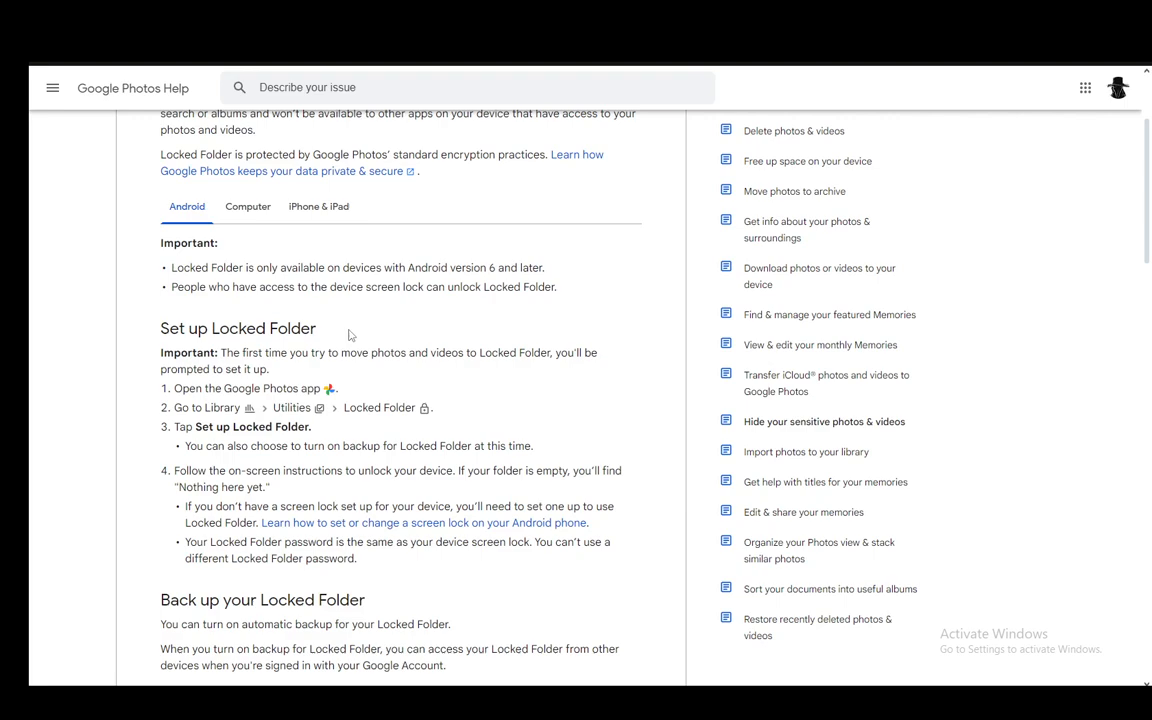
left_click(247, 206)
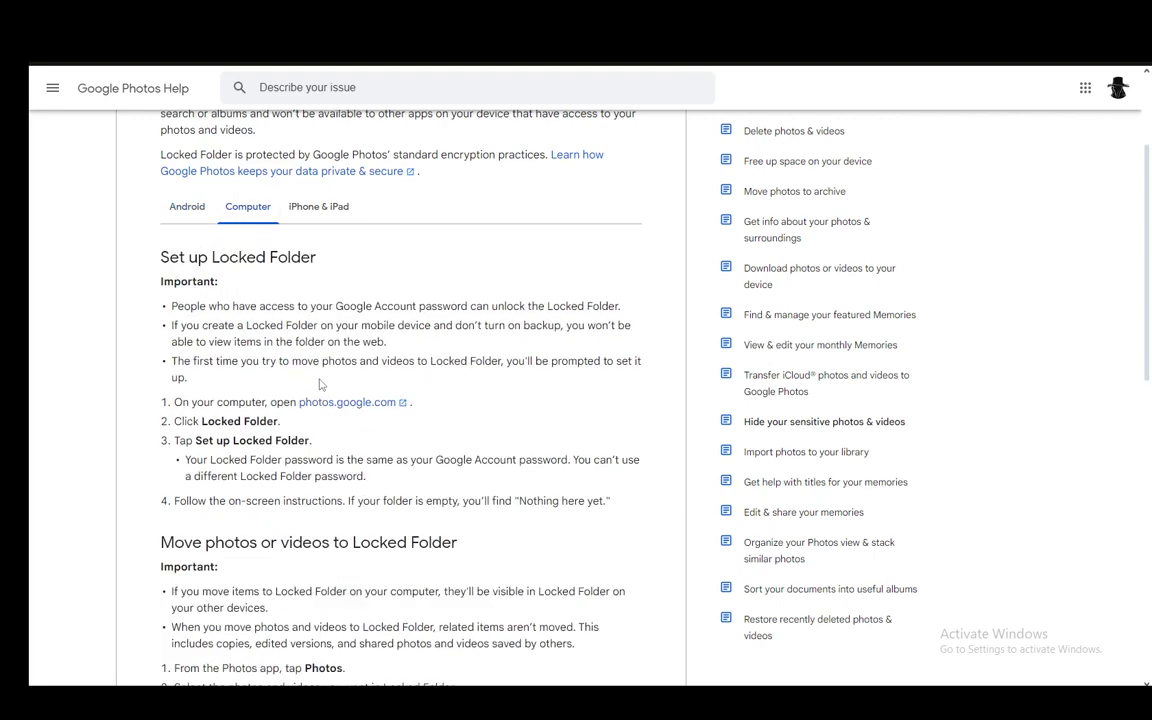
mouse_move(448, 251)
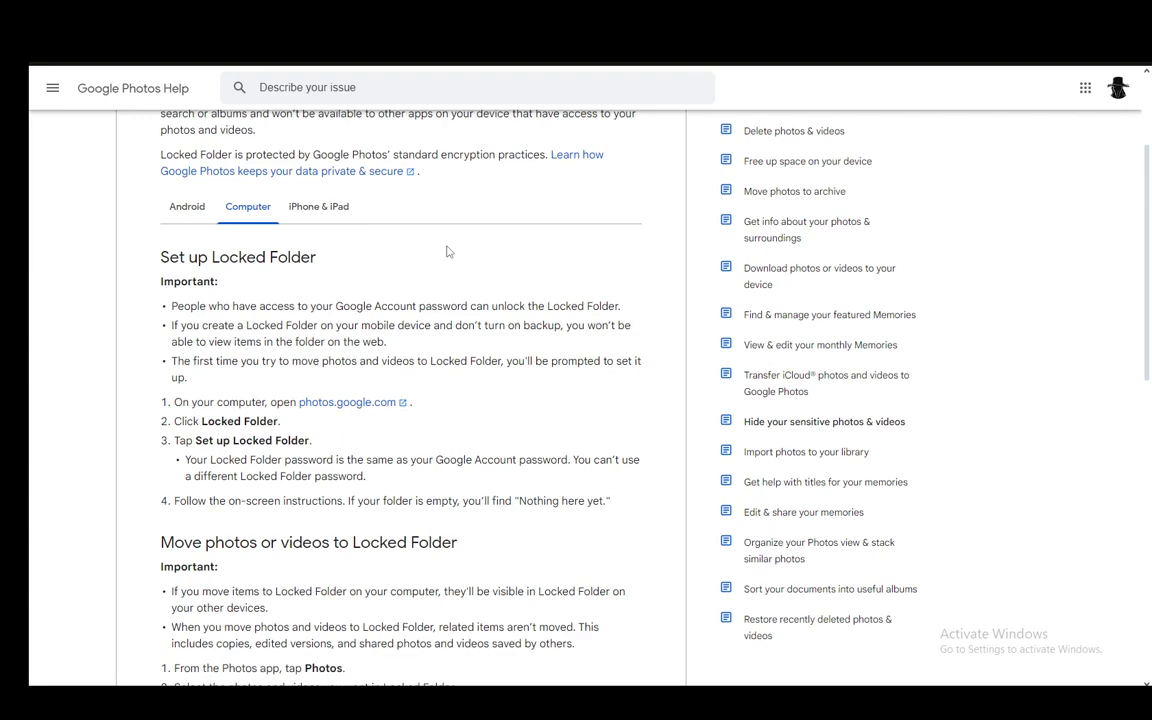
mouse_move(283, 380)
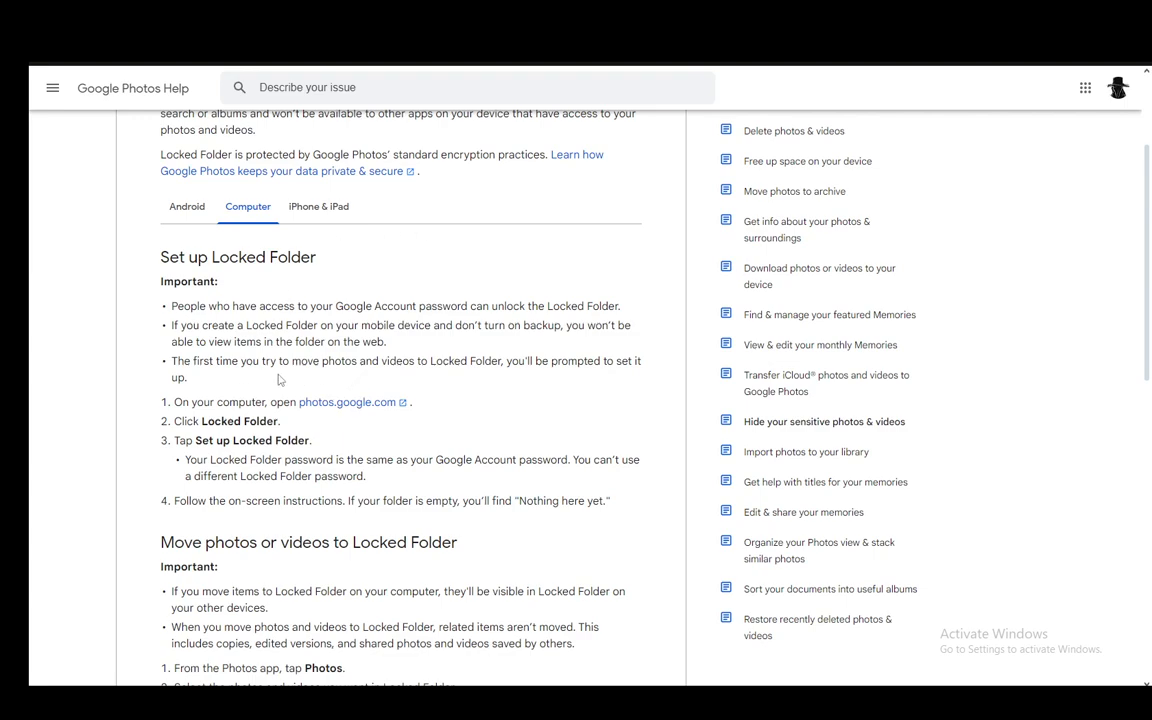
mouse_move(483, 377)
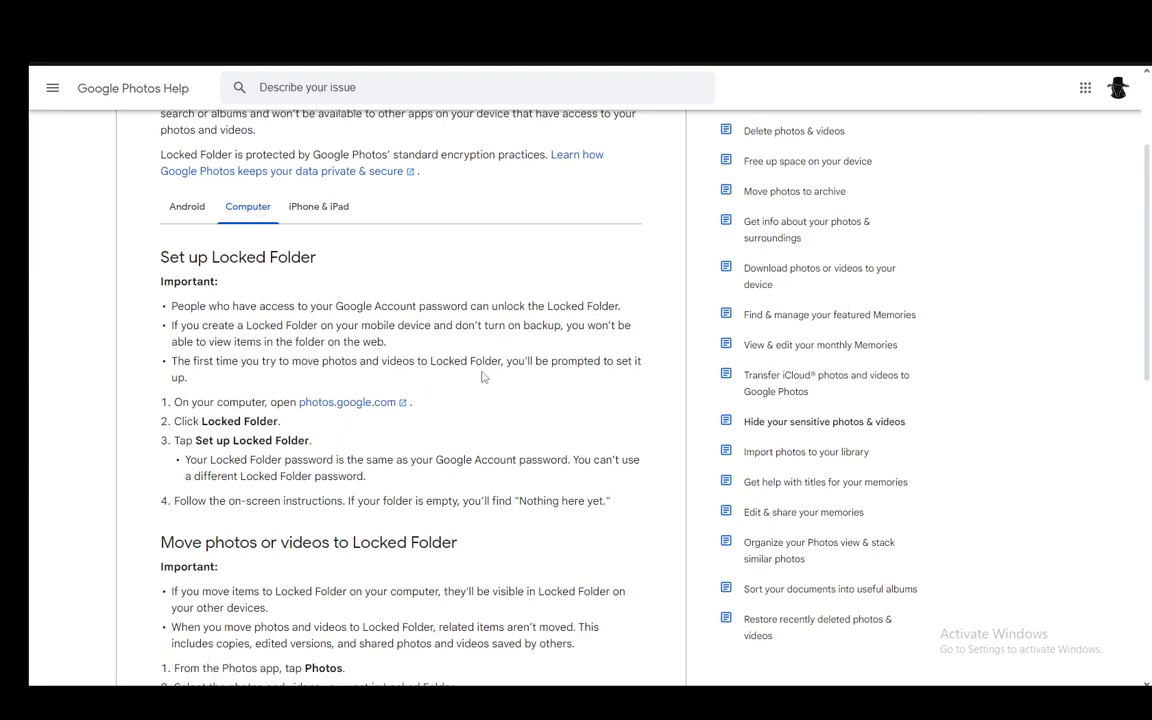
mouse_move(445, 399)
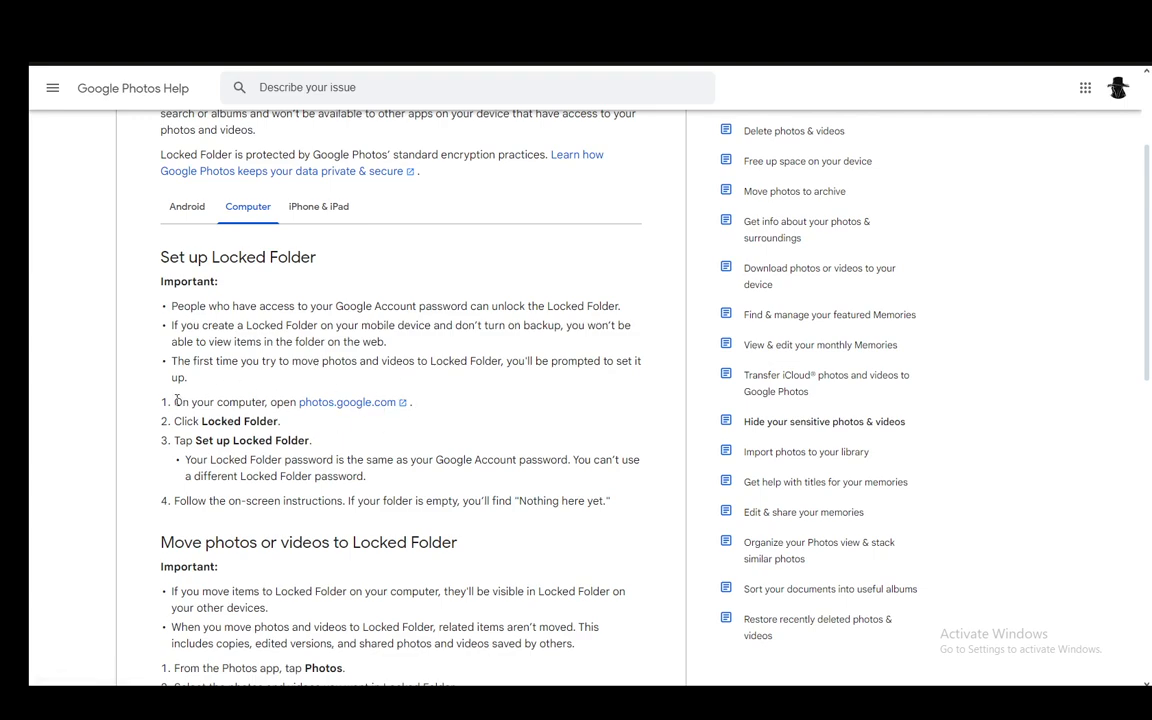
mouse_move(400, 415)
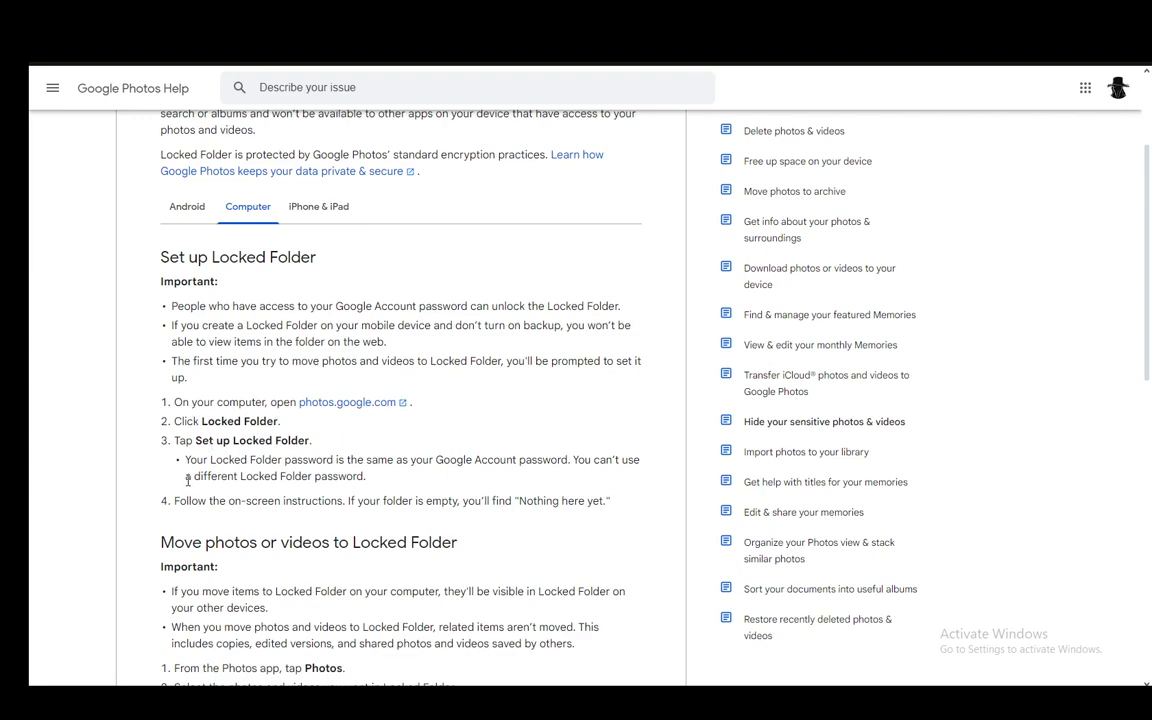
mouse_move(396, 446)
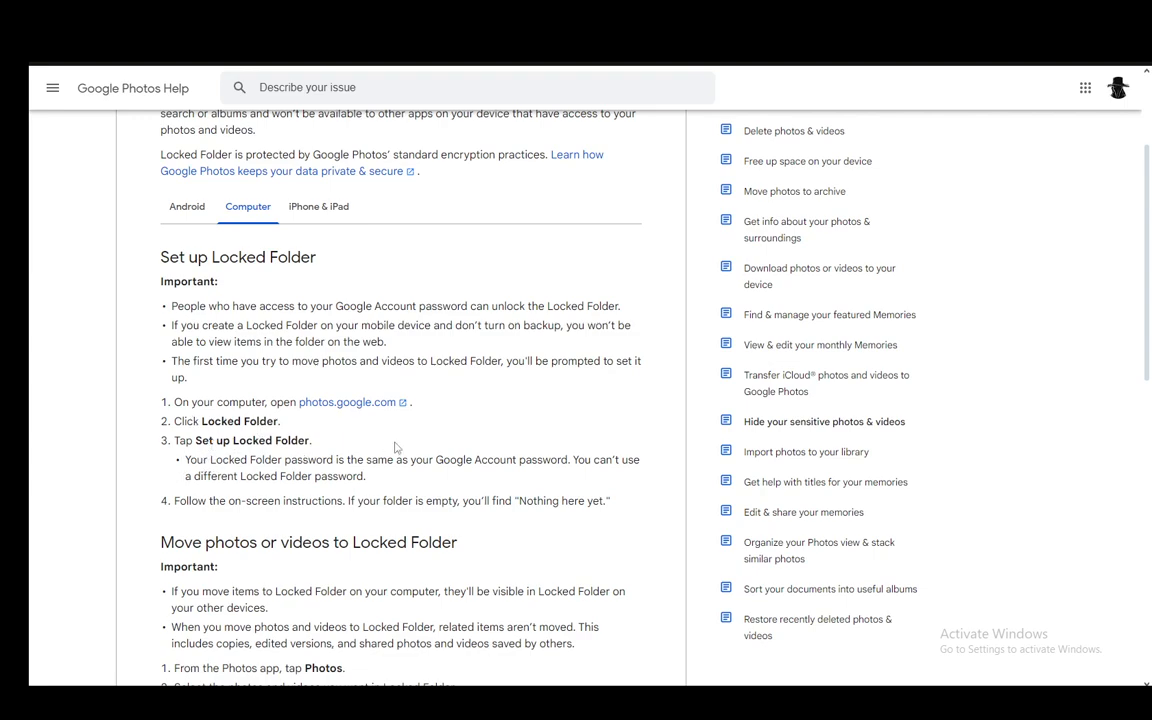
mouse_move(499, 445)
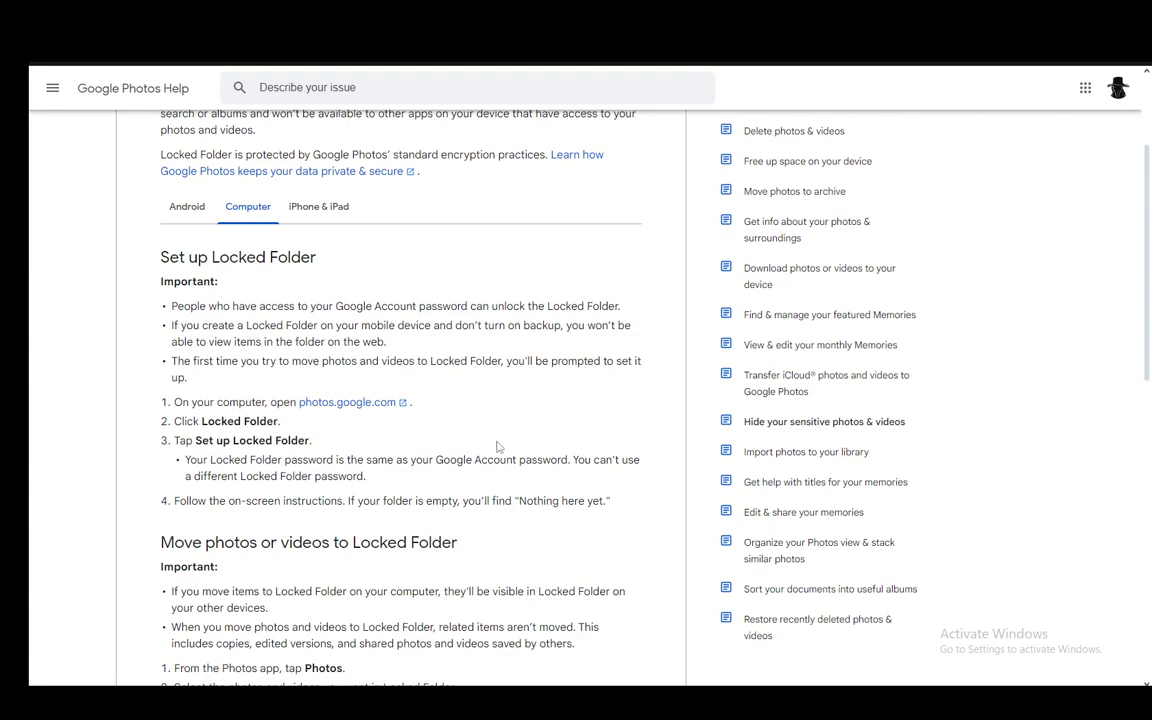
mouse_move(383, 498)
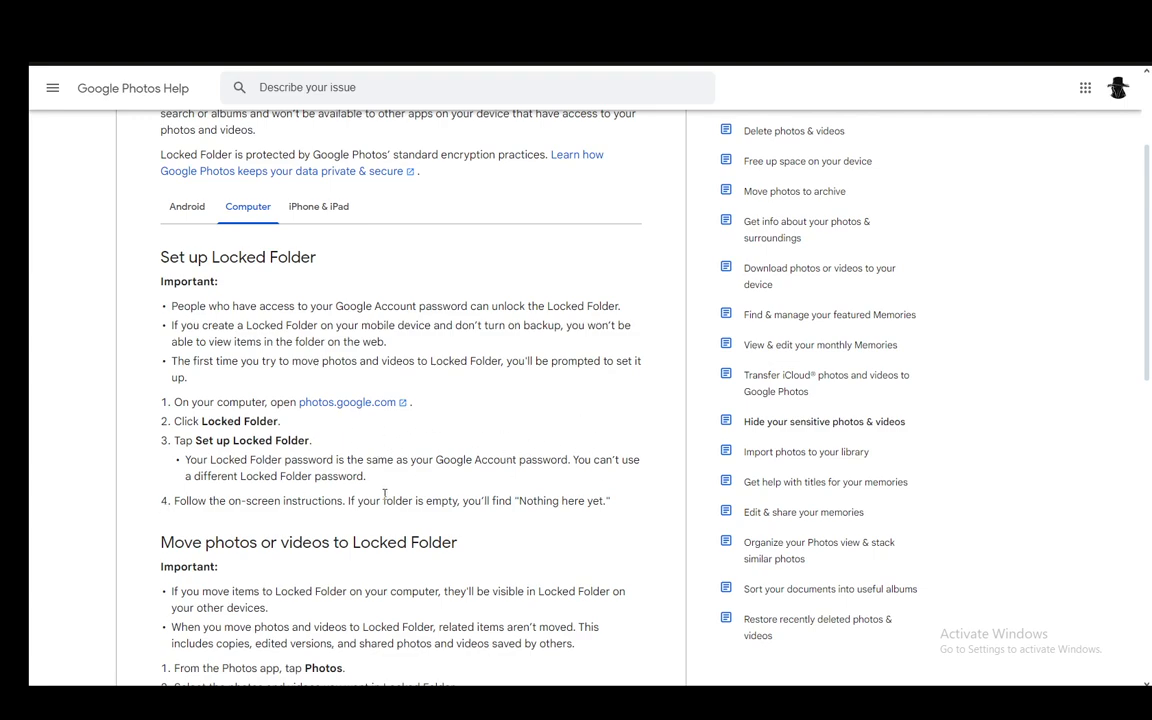
mouse_move(344, 501)
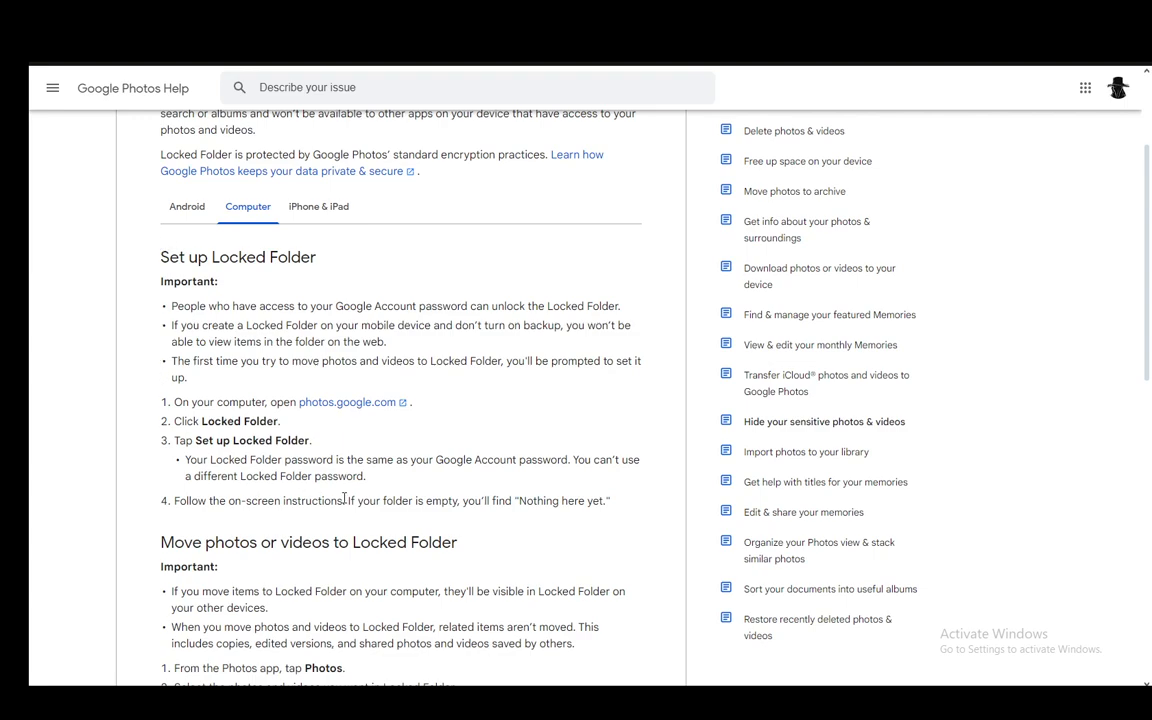
mouse_move(347, 508)
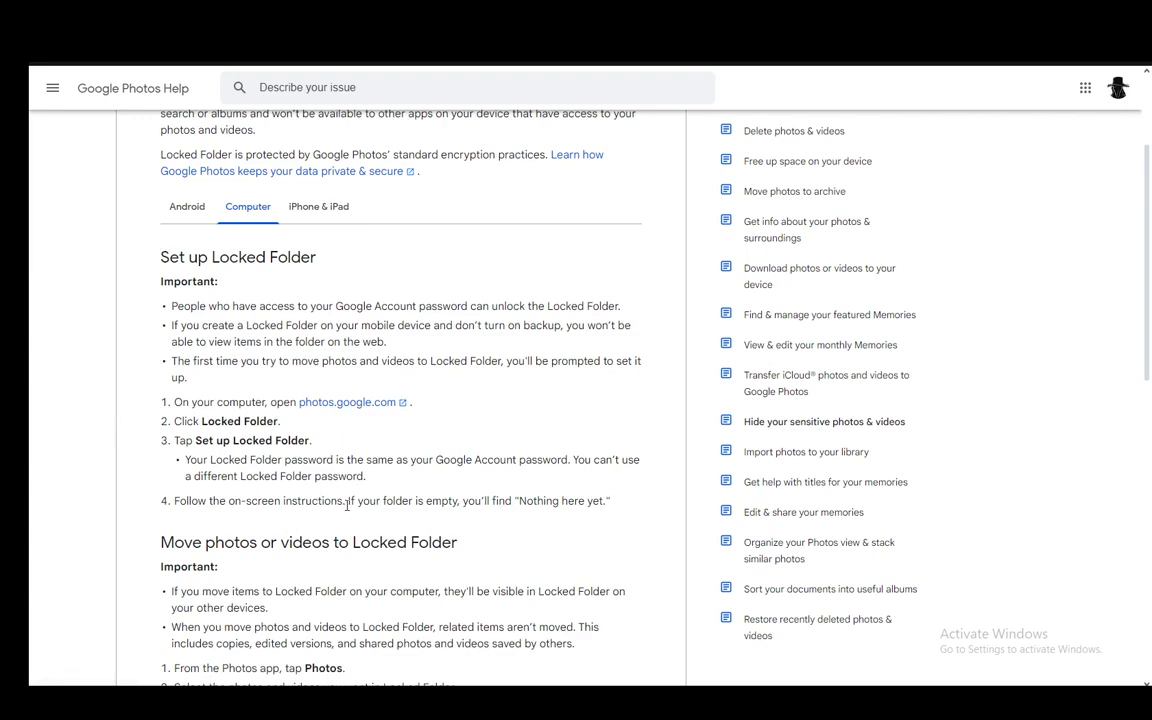
mouse_move(513, 489)
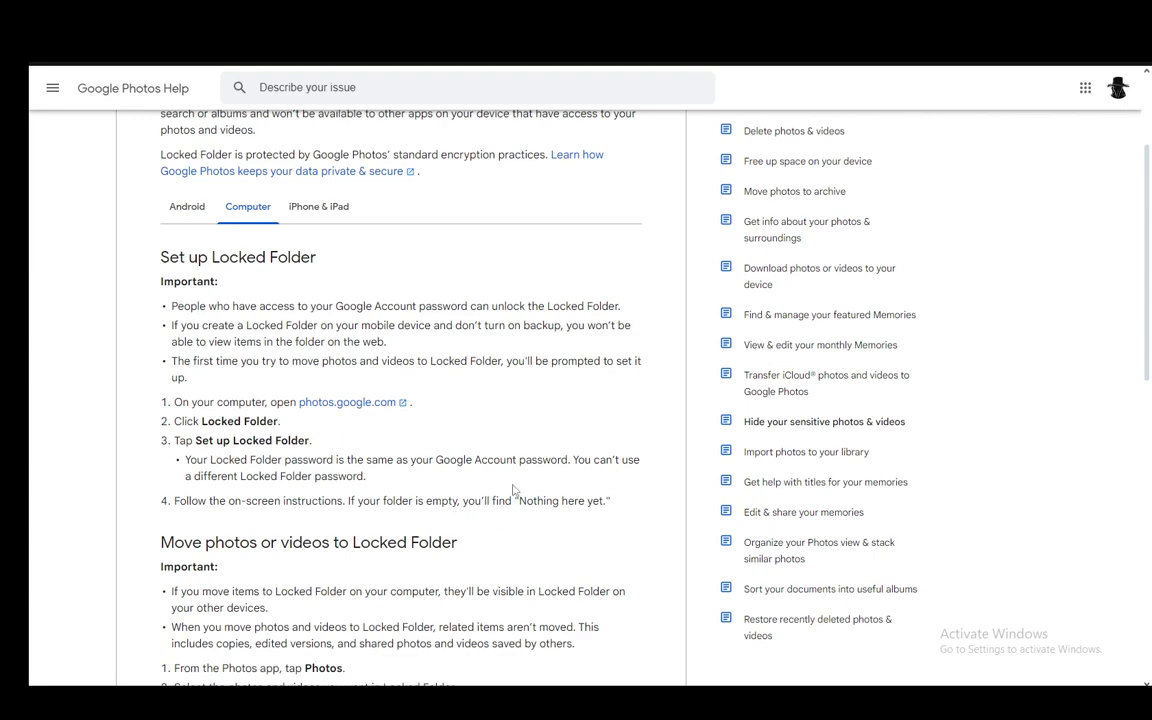
mouse_move(497, 490)
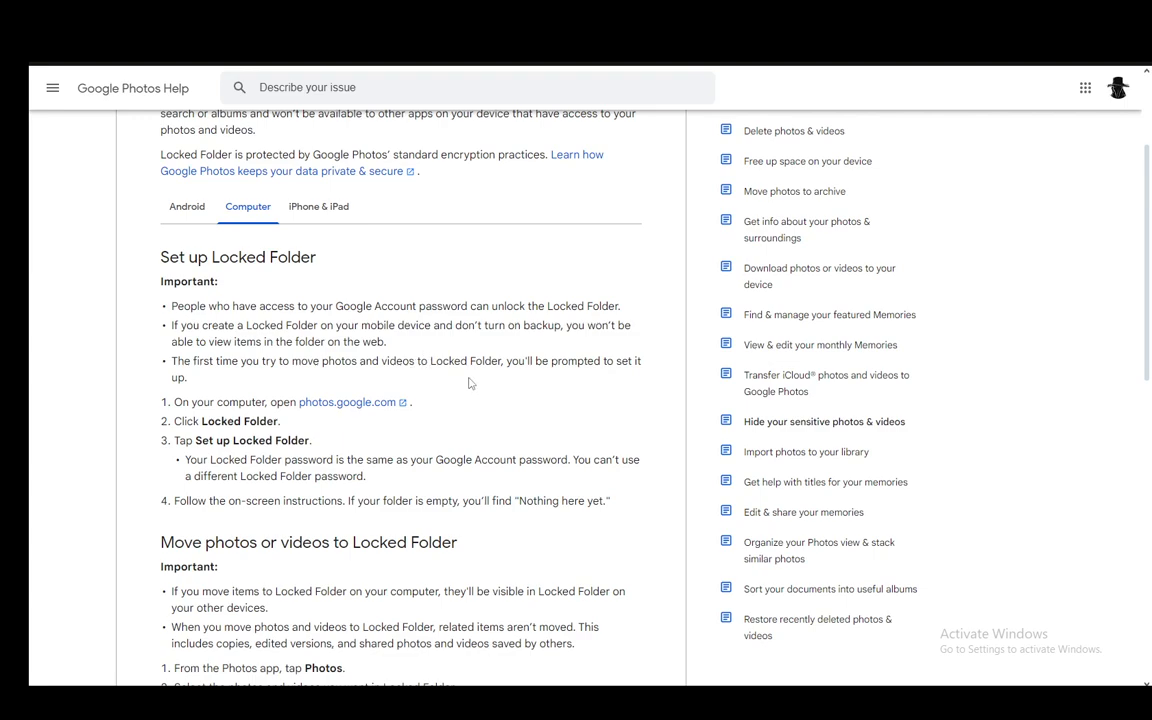
mouse_move(505, 464)
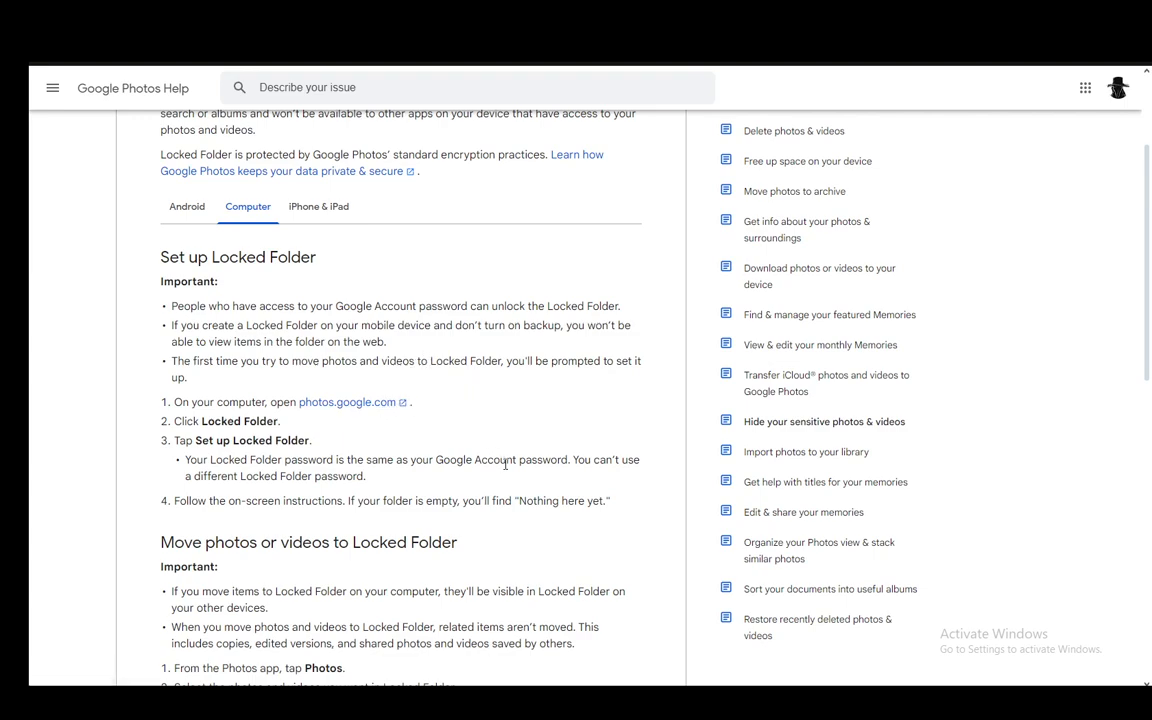